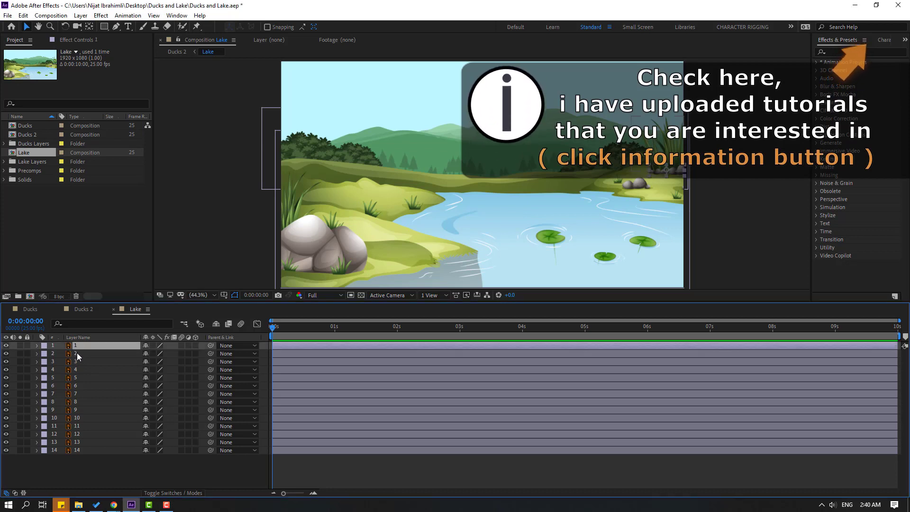
Step: Apply Wave Warp to reeds layer 2 with wave height 2 and width 55
click(76, 353)
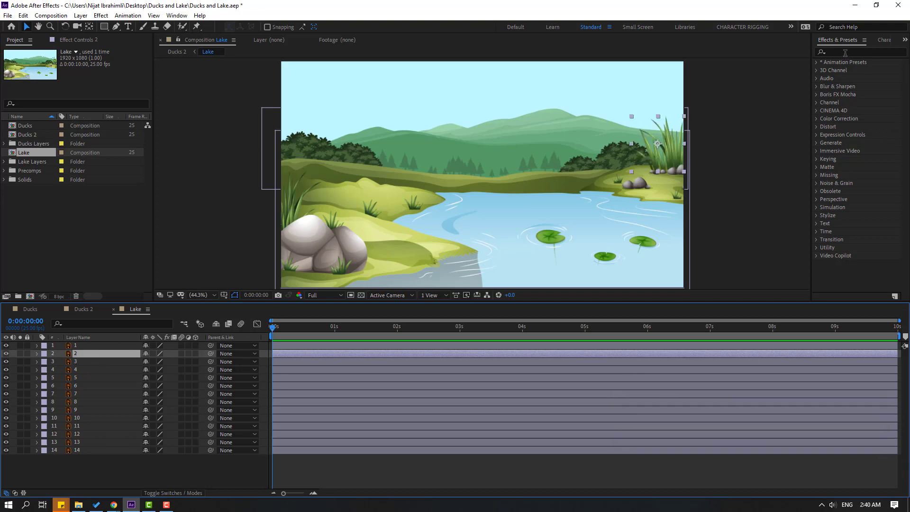
text(wave)
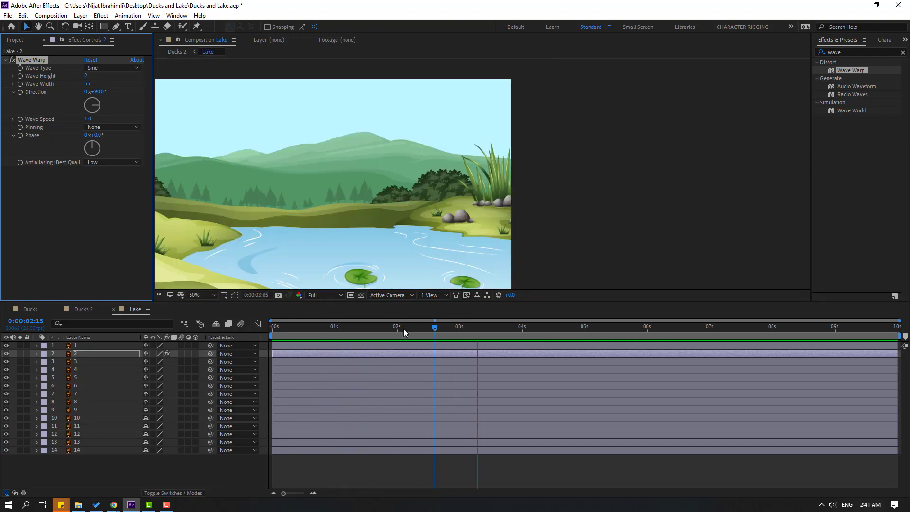
Step: Copy the Wave Warp effect from layer 2 onto layer 4
click(402, 326)
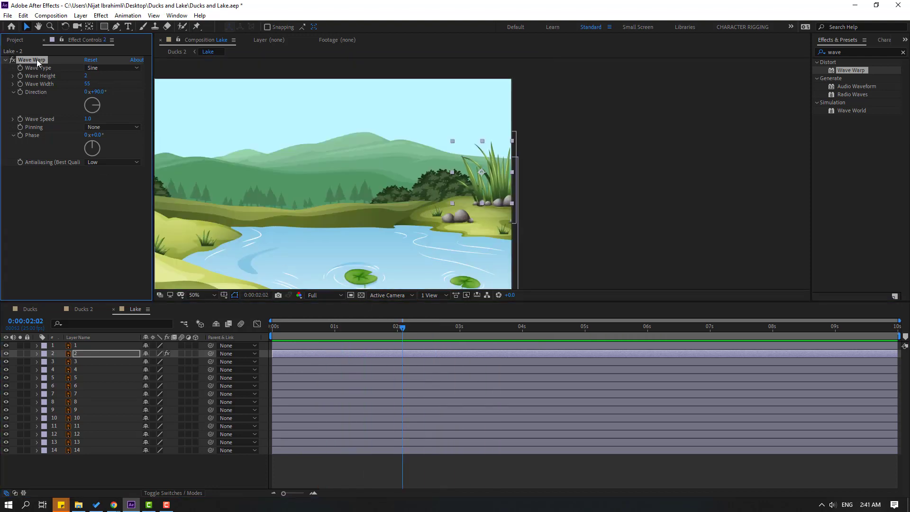
click(194, 295)
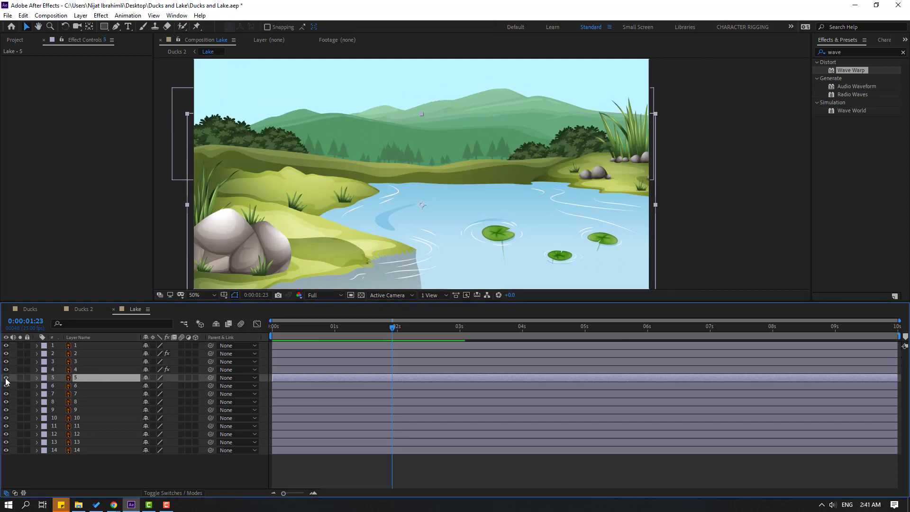
click(5, 377)
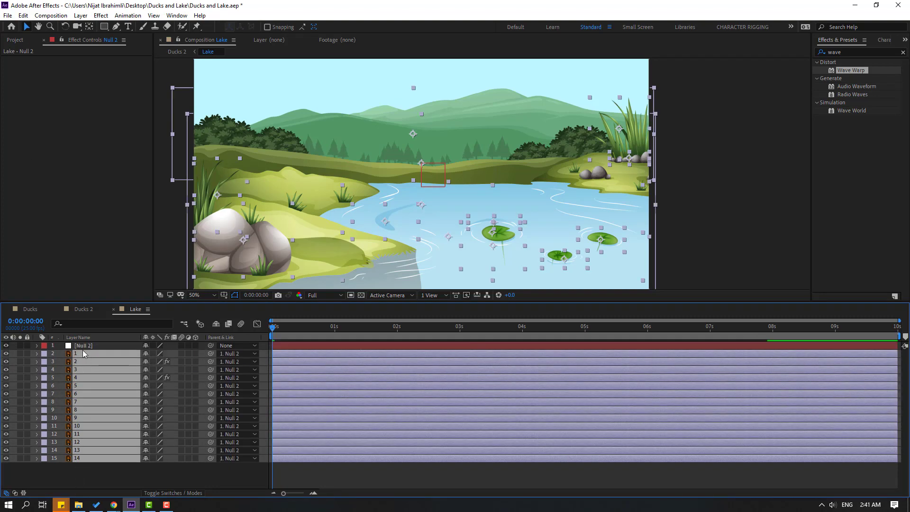
Step: Rename the new null layer to 'Fake Camera' with all layers parented to it
double_click(83, 345)
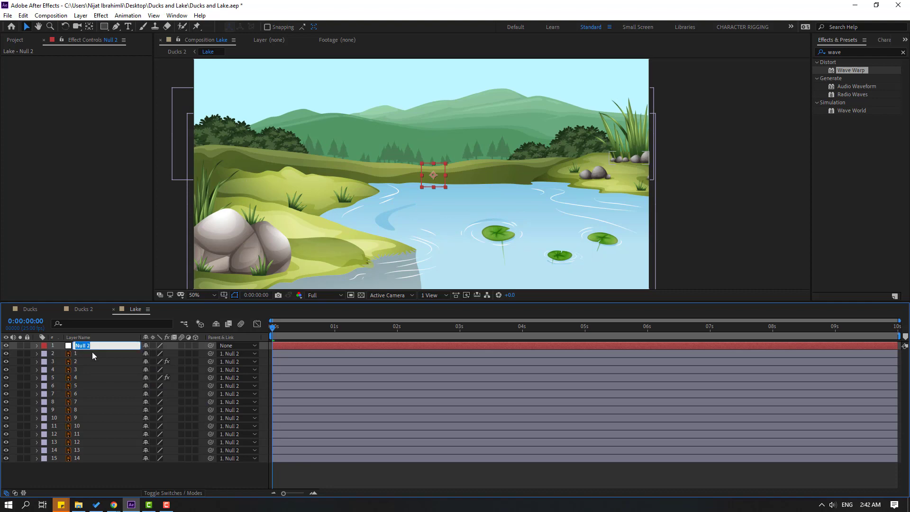
text(Fake Camera)
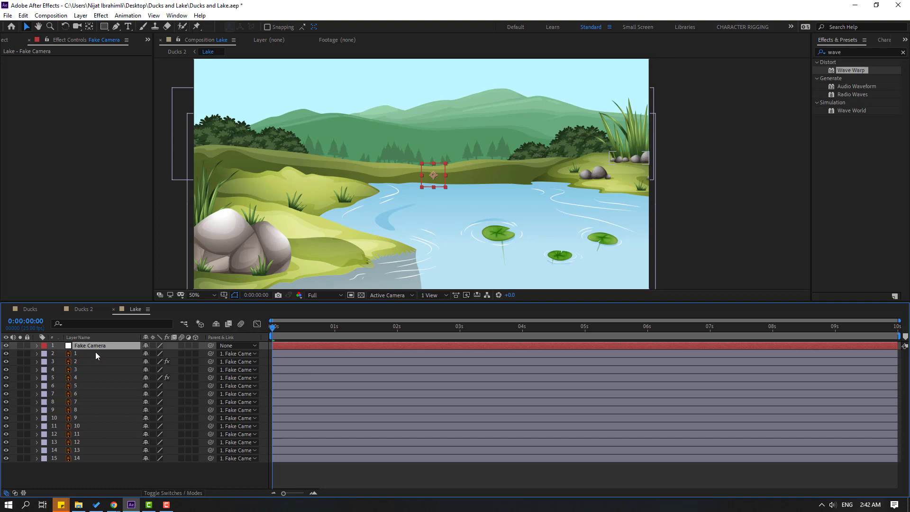
mouse_move(87, 346)
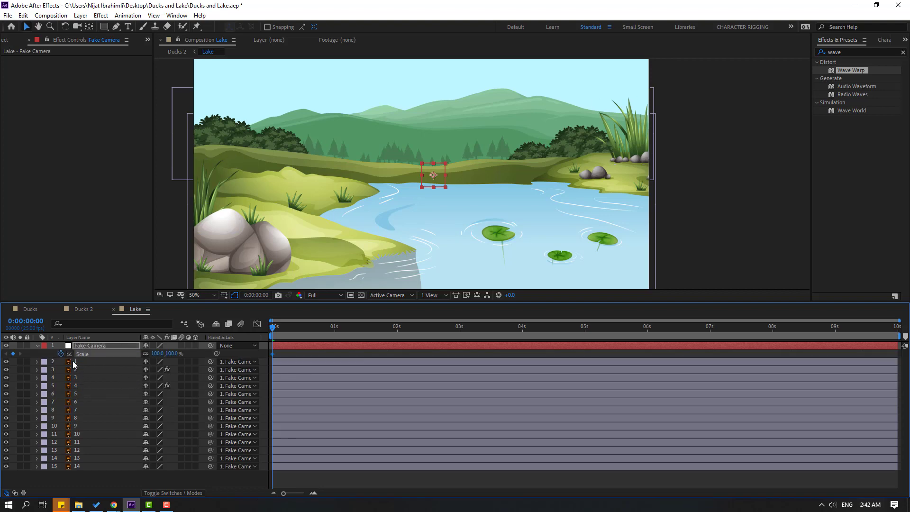
mouse_move(706, 332)
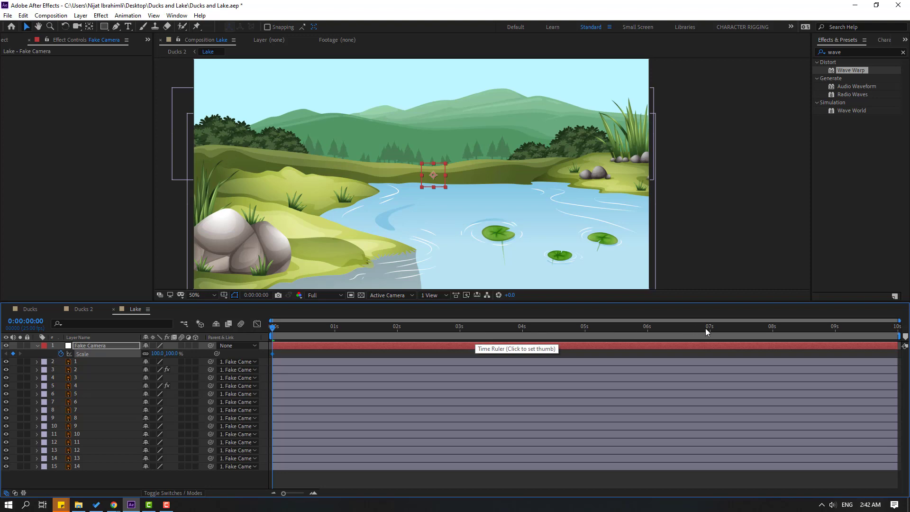
Step: Trim the Lake composition to a 7-second work area
click(710, 326)
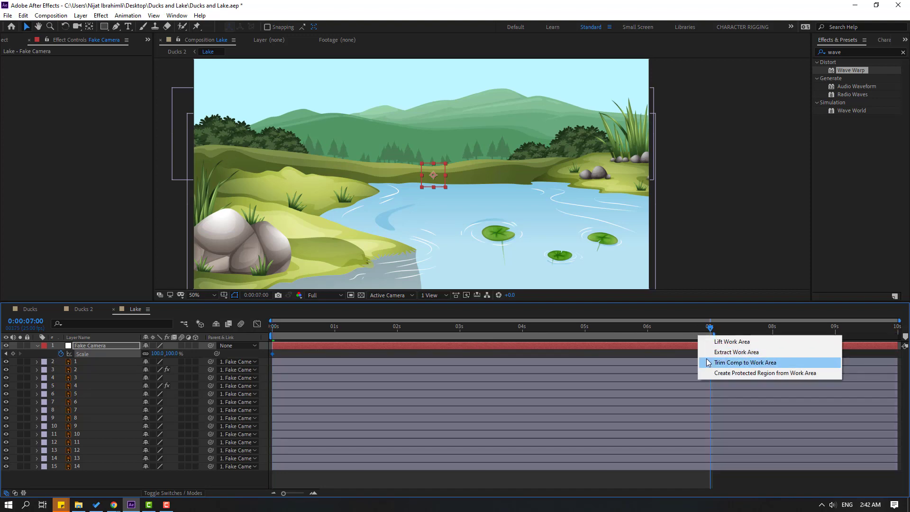
click(746, 362)
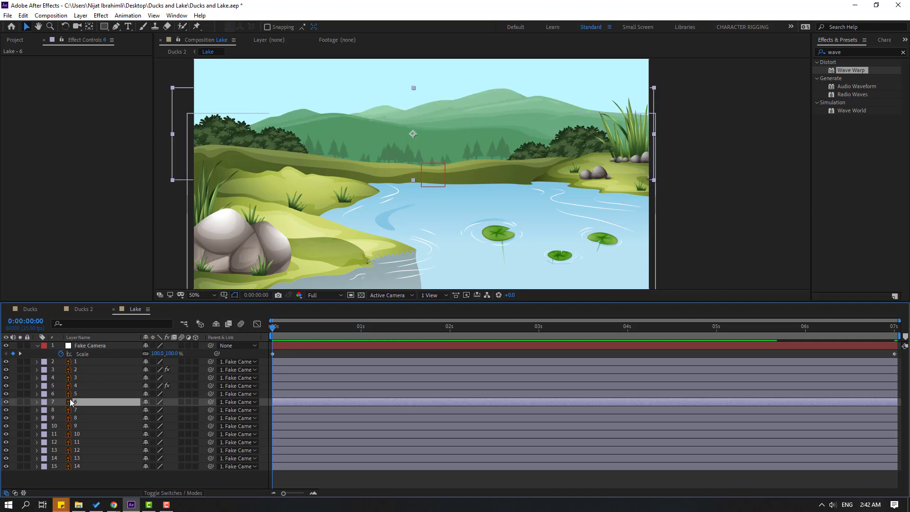
Step: Key layer 6's start position and end Fake Camera's scale at 115% at 7 seconds
click(37, 402)
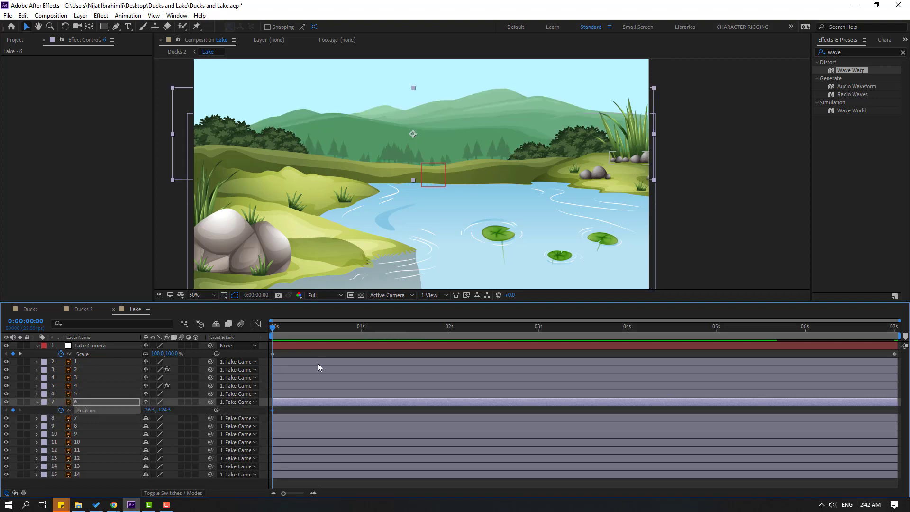
click(895, 327)
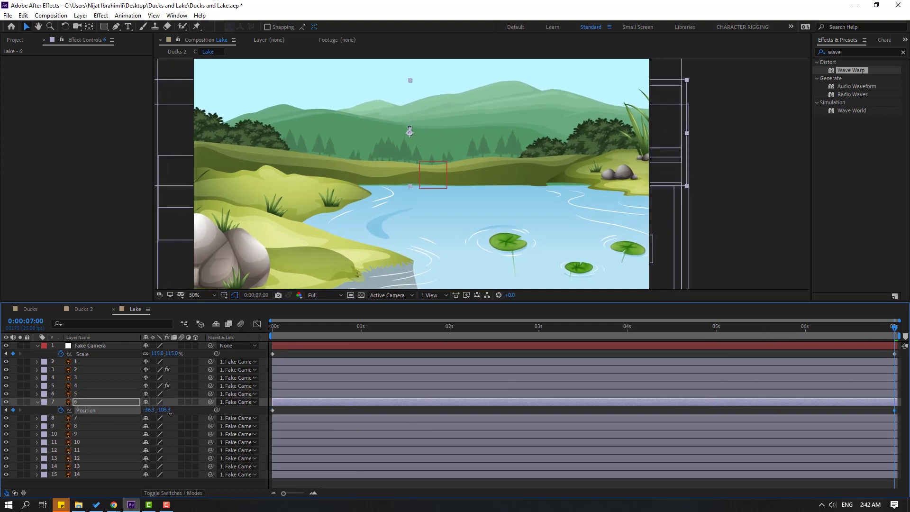
click(534, 326)
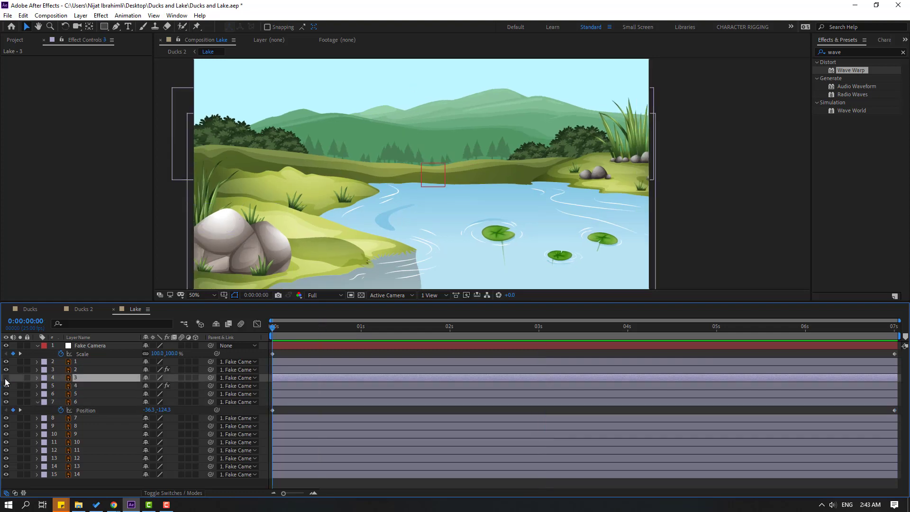
Step: Give rock layer 3 start and end position keyframes for sideways drift
click(76, 377)
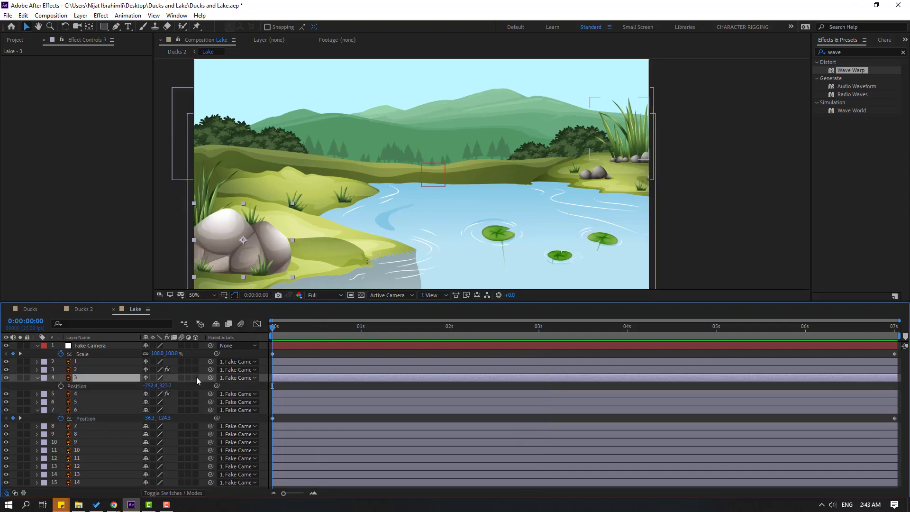
click(432, 327)
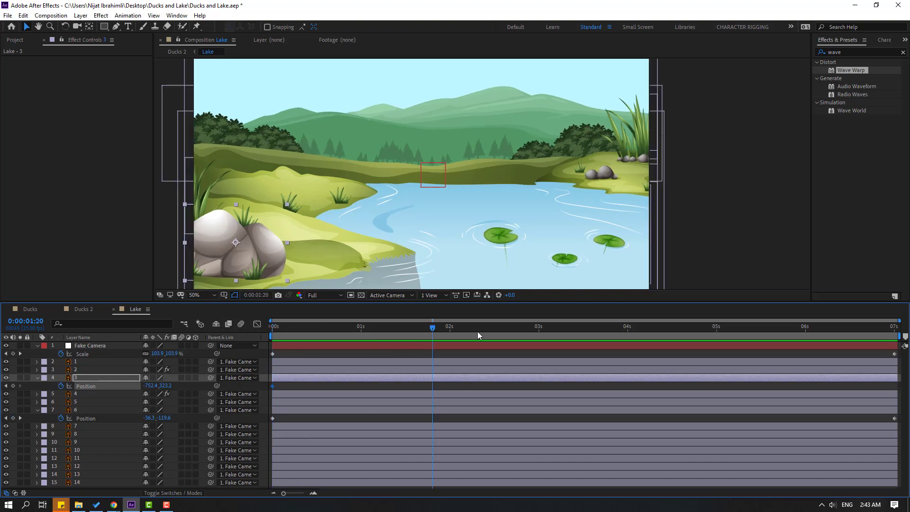
click(905, 328)
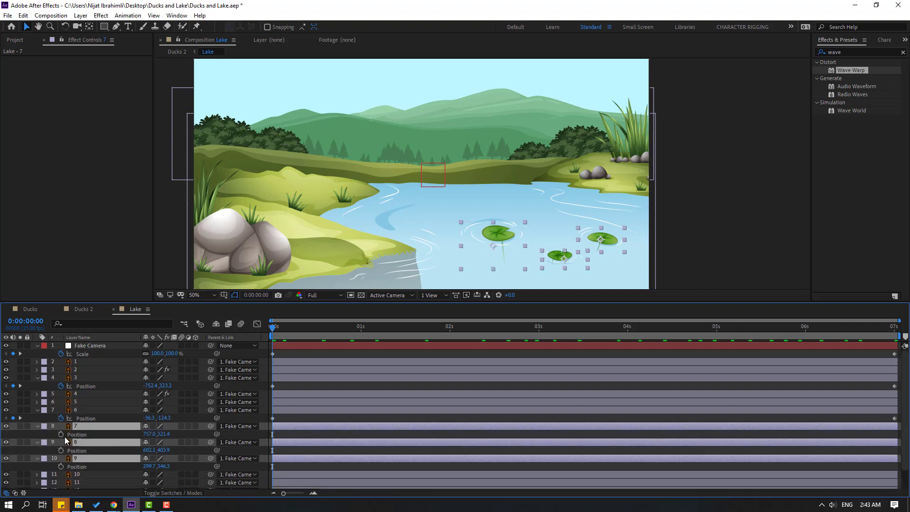
Step: Drag lily pad layers 7, 8 and 9 to new spots, keying mid and end positions
click(557, 327)
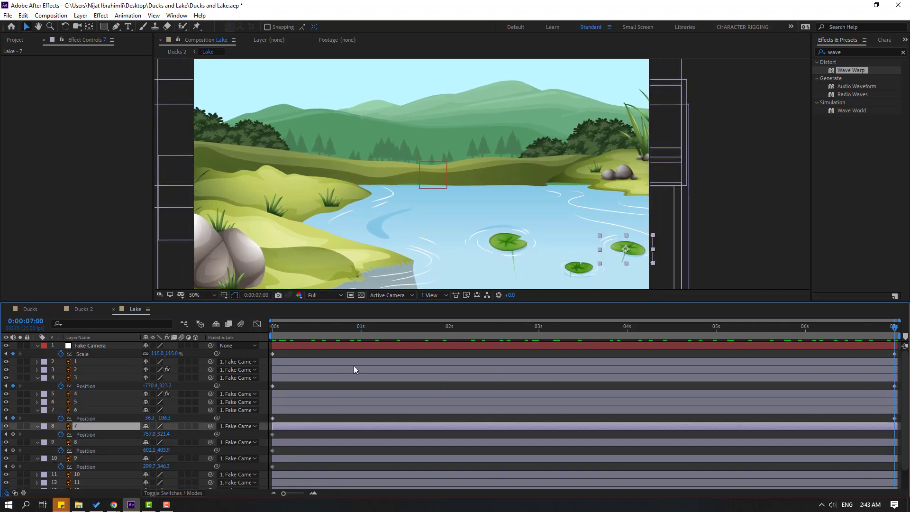
drag(626, 248, 654, 260)
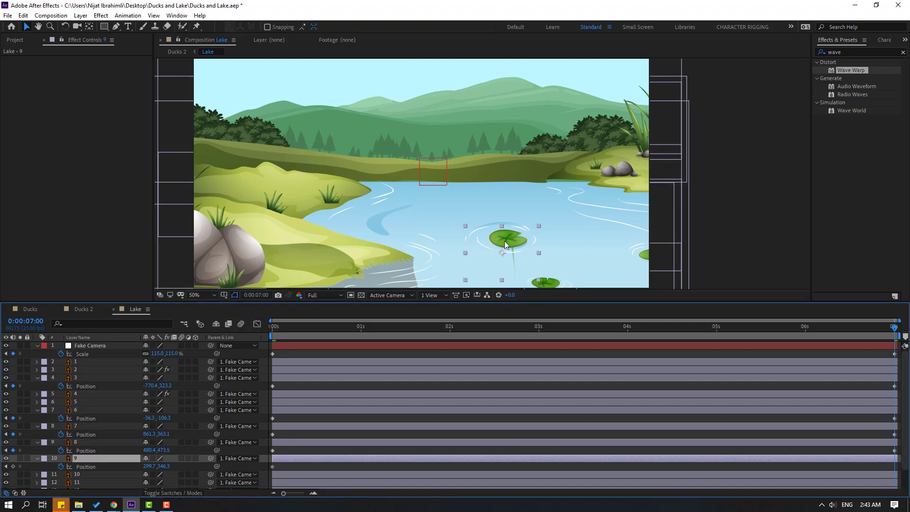
drag(502, 237, 465, 264)
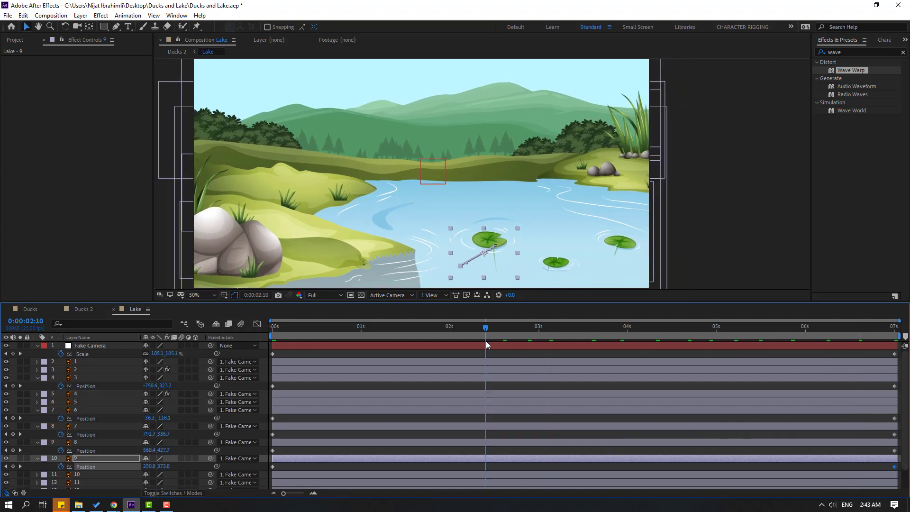
drag(489, 242, 483, 251)
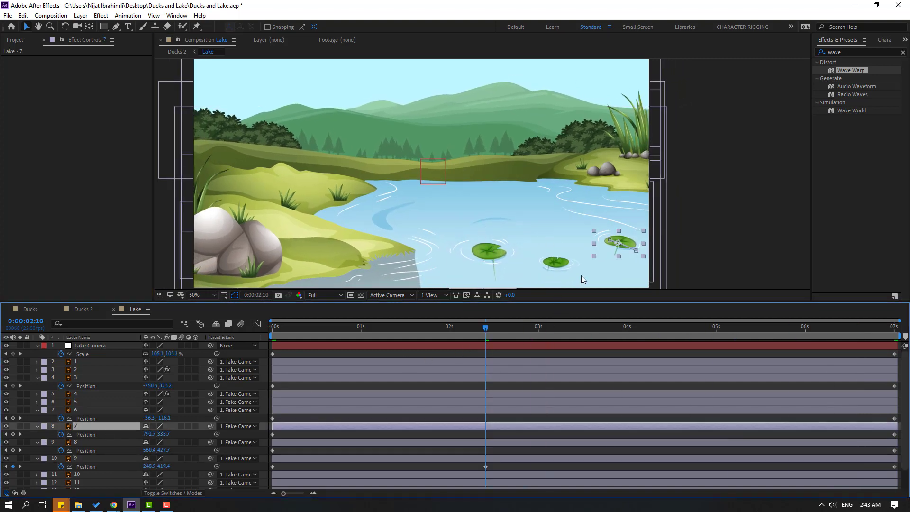
drag(618, 242, 624, 237)
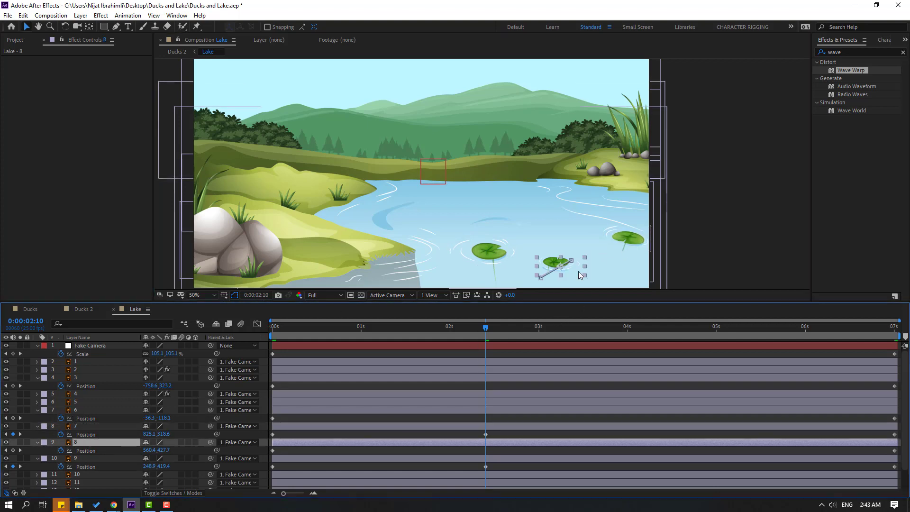
drag(558, 268, 555, 271)
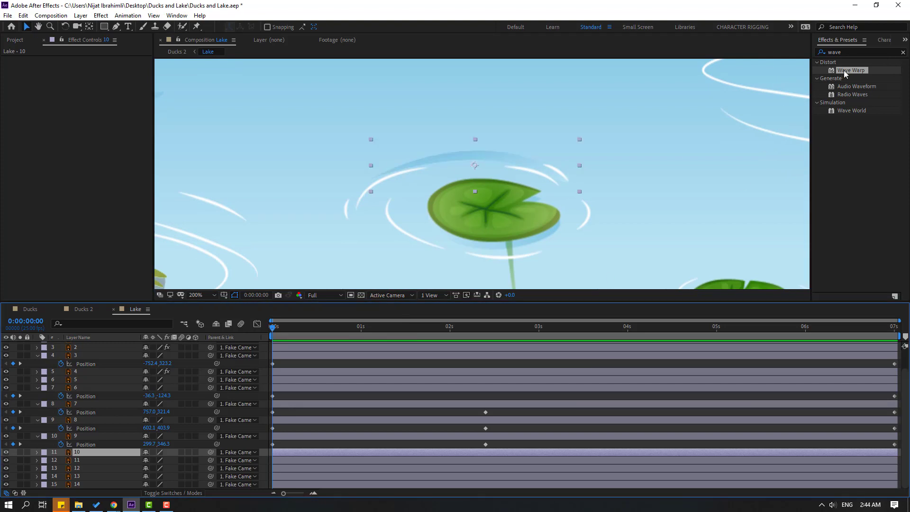
Step: Apply Wave Warp to water-line layer 10 with a lowered wave height
double_click(853, 69)
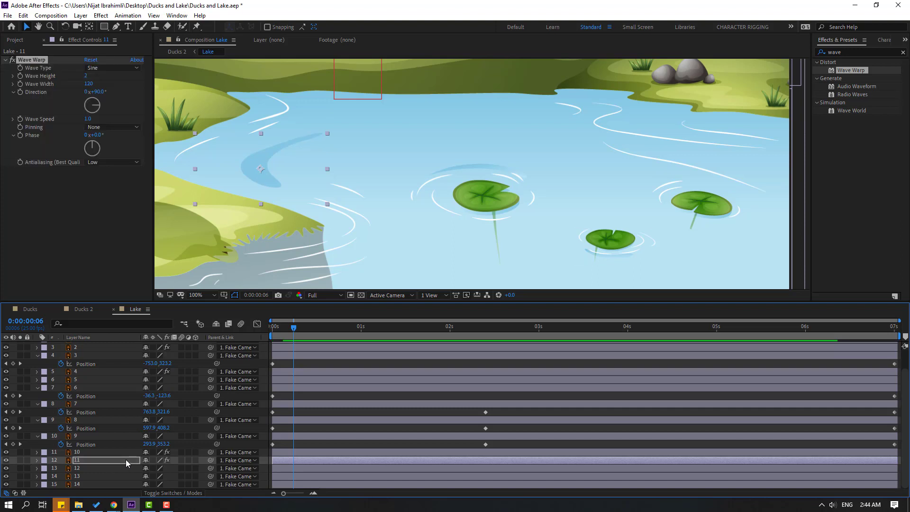
Step: Apply Wave Warp to water-line layers 11 and 12 with height 5 and speed 0.5
click(433, 327)
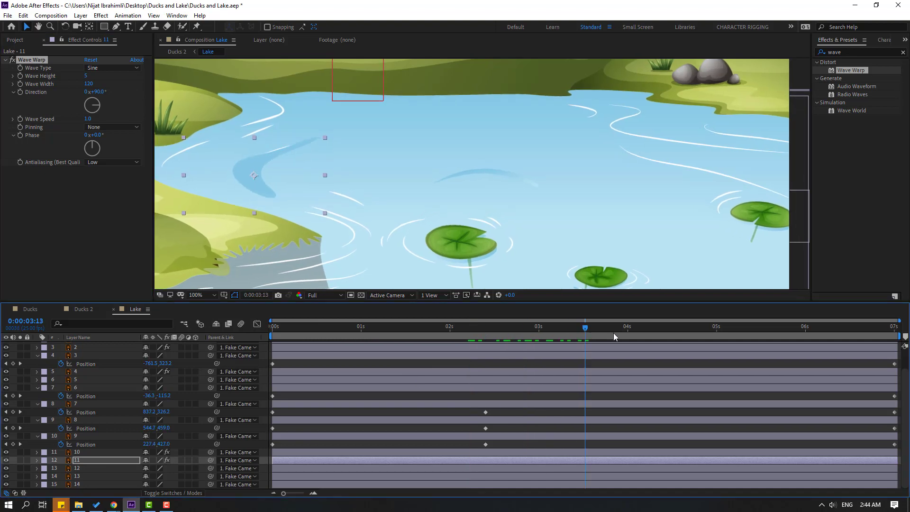
click(271, 325)
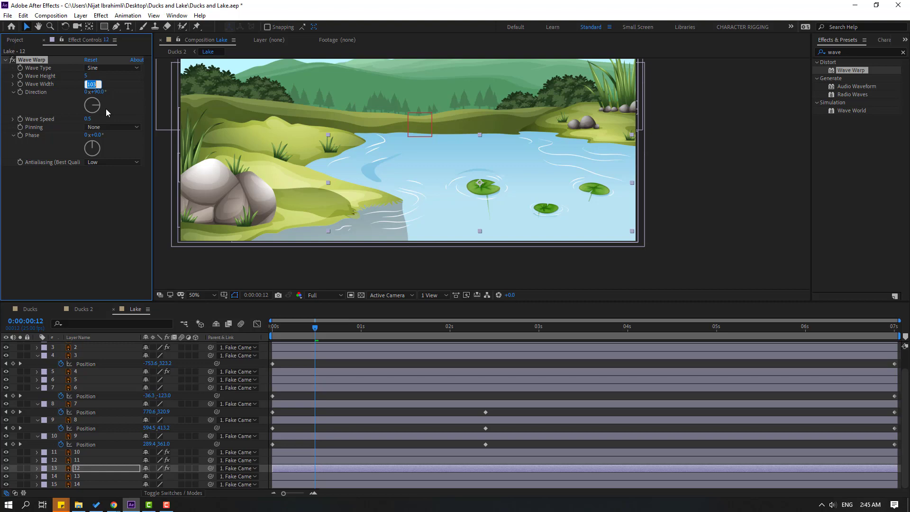
text(1)
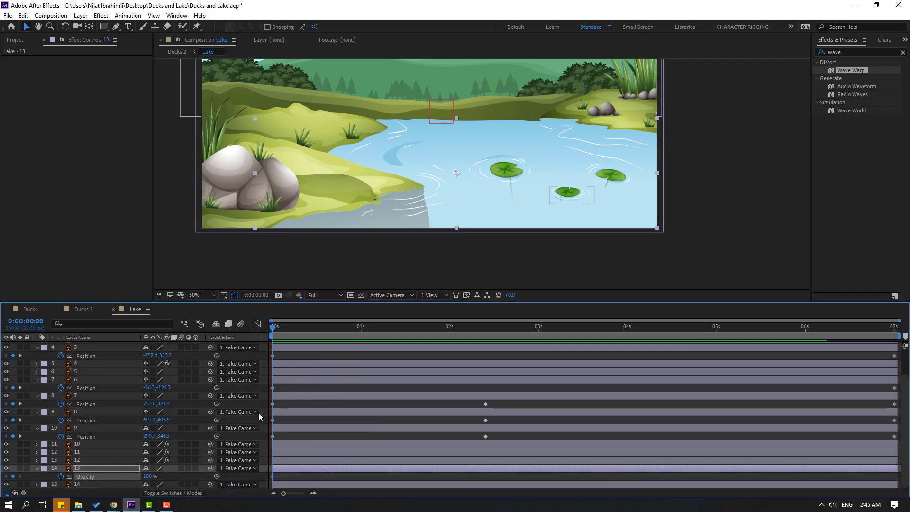
mouse_move(238, 411)
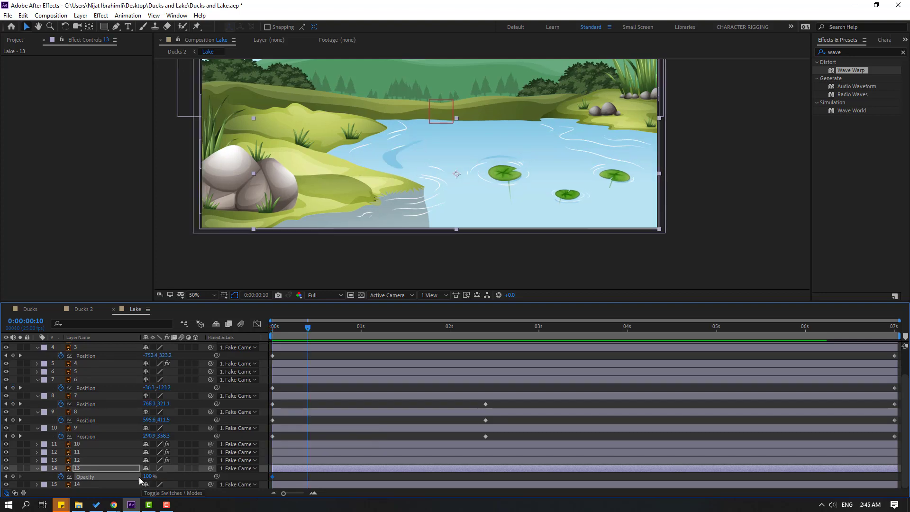
Step: Set layer 13's opacity to 75% at frame 10 between 100% keyframes
click(151, 478)
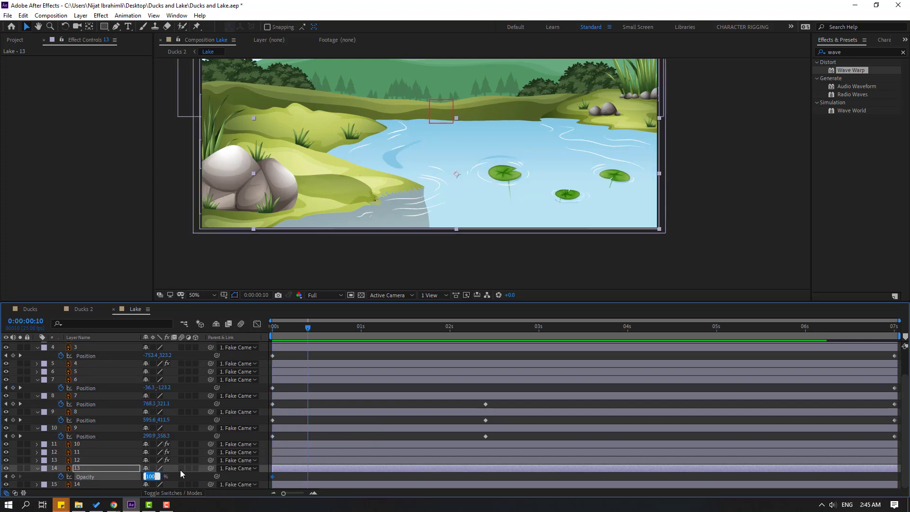
text(75)
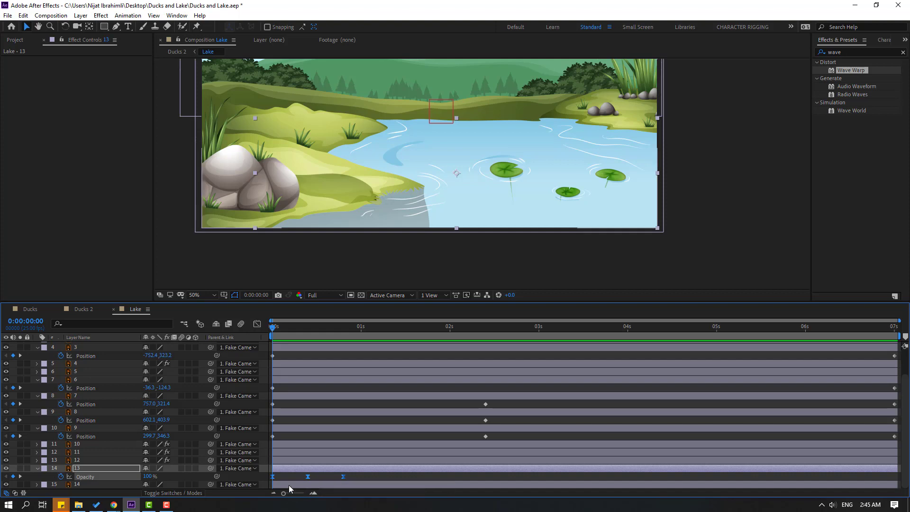
mouse_move(68, 477)
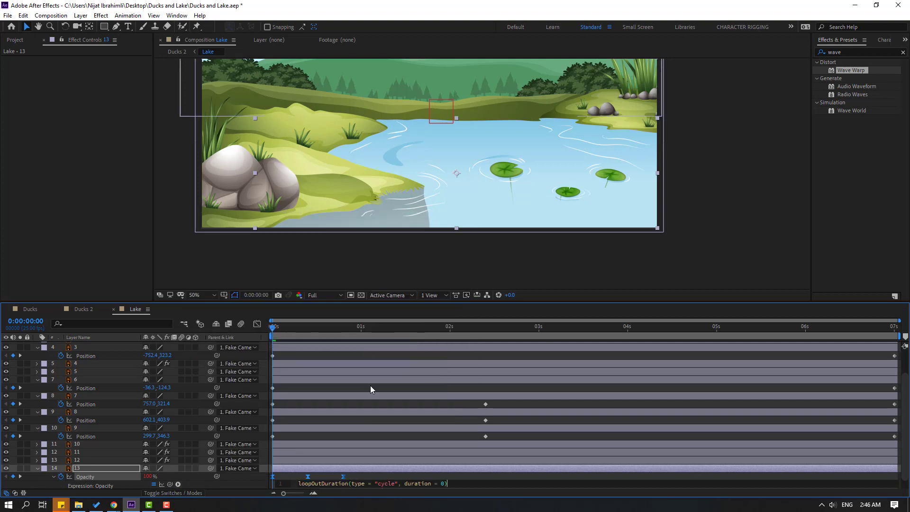
mouse_move(516, 478)
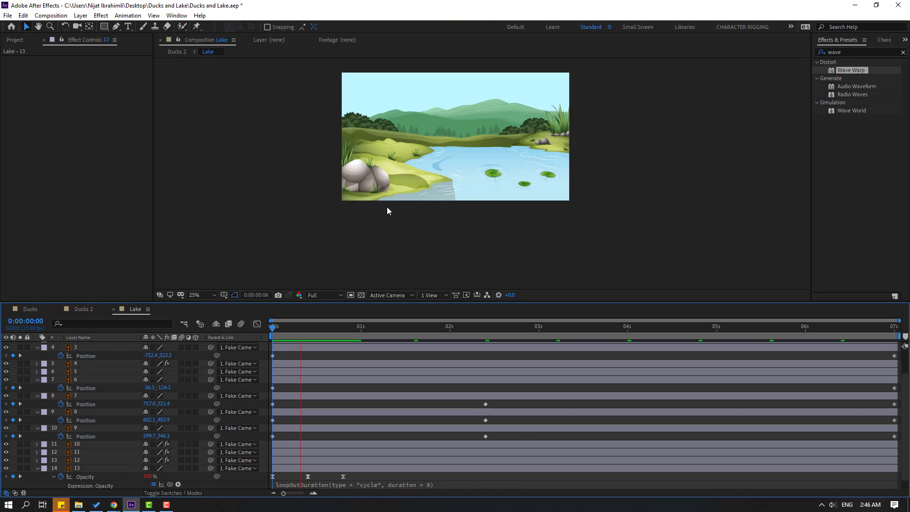
Step: Confirm the loopOutDuration cycle expression on layer 13's Opacity
click(200, 295)
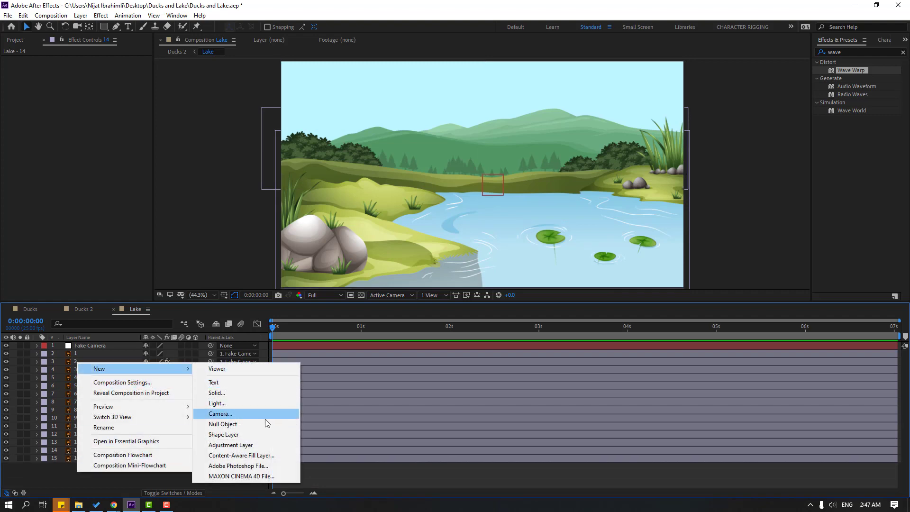
Step: Create a new adjustment layer and name it Lens_SUN above Fake Camera
click(229, 445)
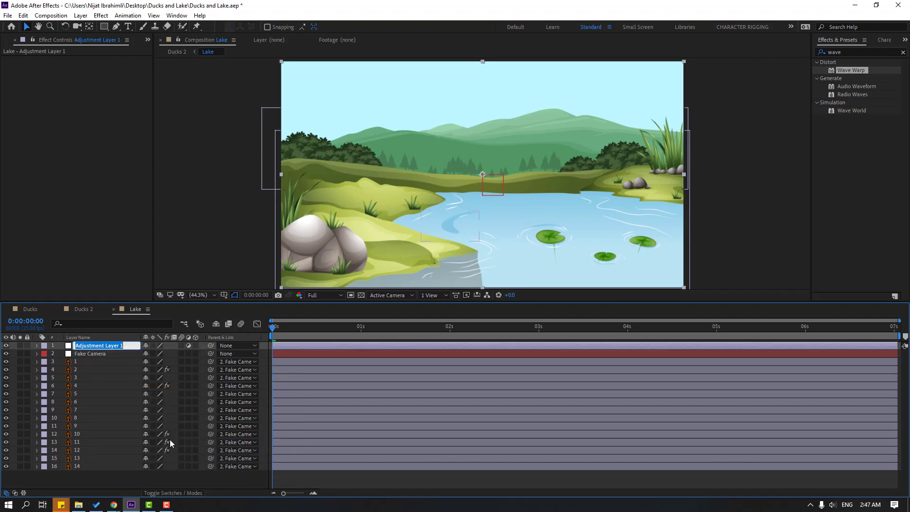
text(Lens_SUN)
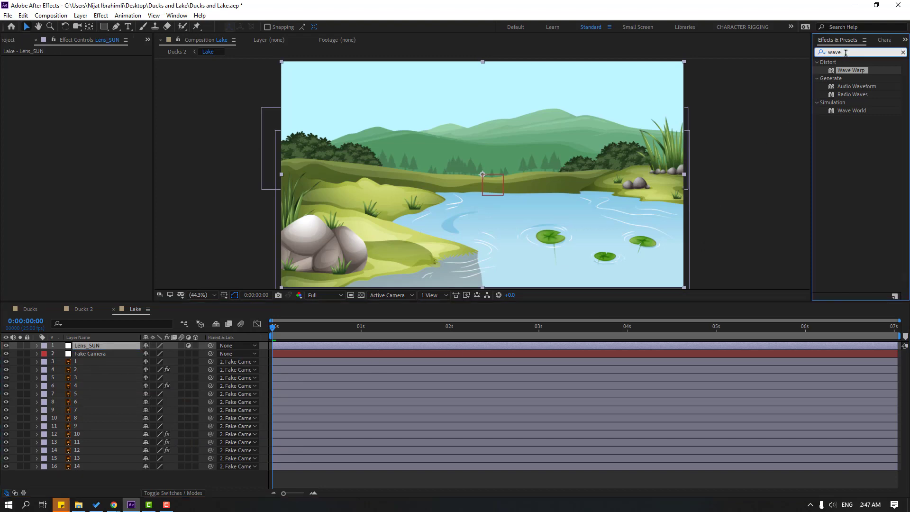
Step: Find the Lens Flare effect by searching 'lens' and apply it to Lens_SUN
text(lens)
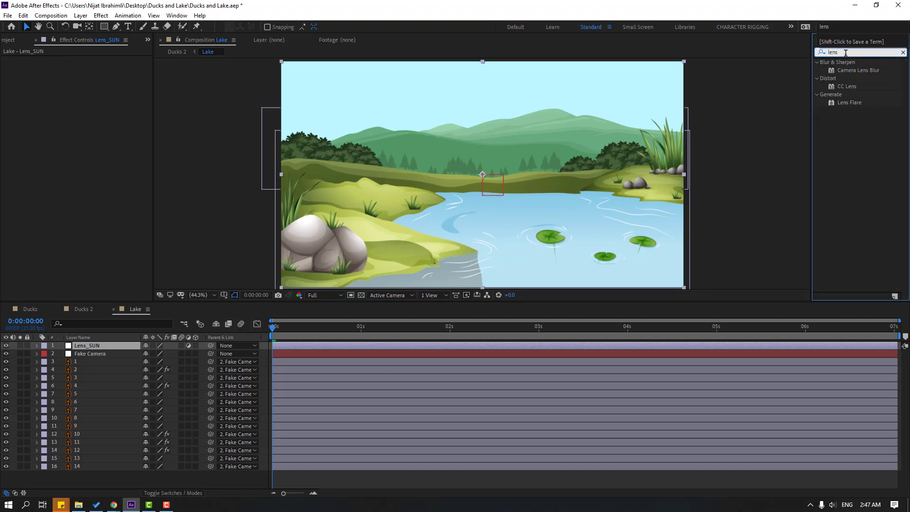
click(850, 102)
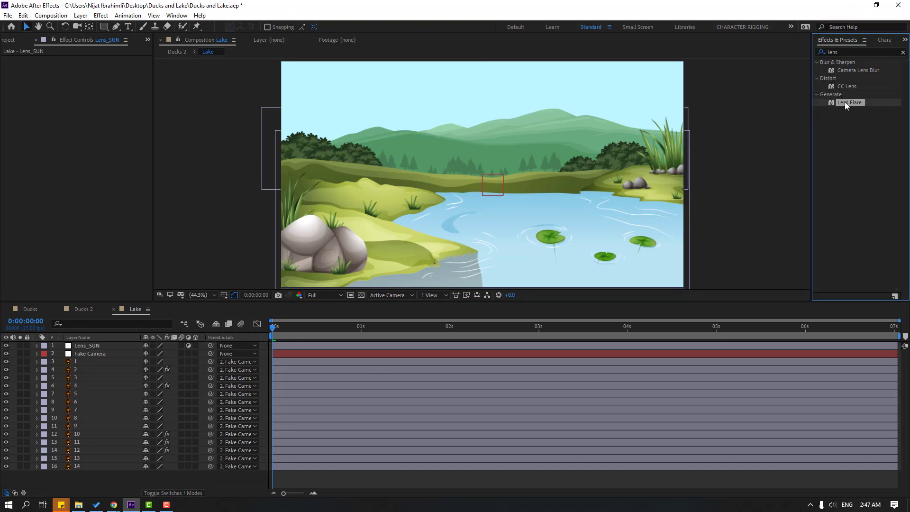
double_click(86, 345)
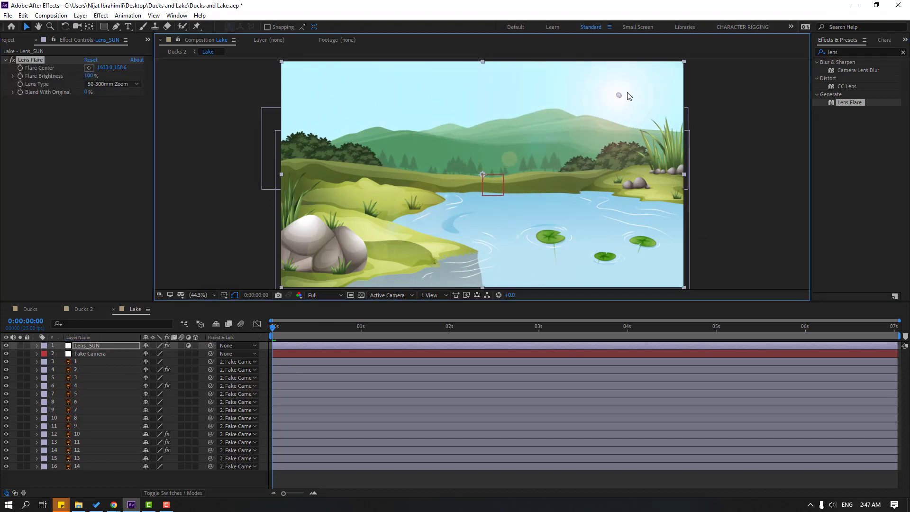
Step: Move the Flare Center into the top-right corner of the sky
drag(620, 95, 664, 77)
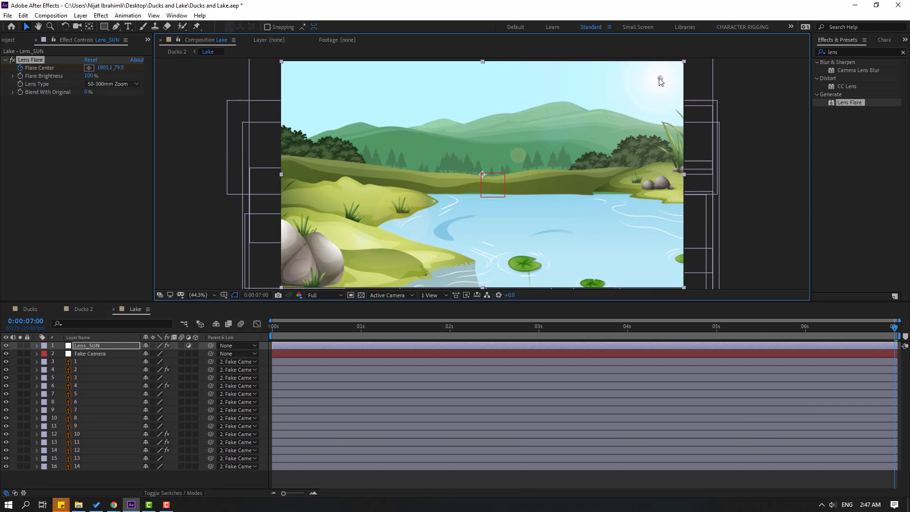
drag(660, 80, 609, 76)
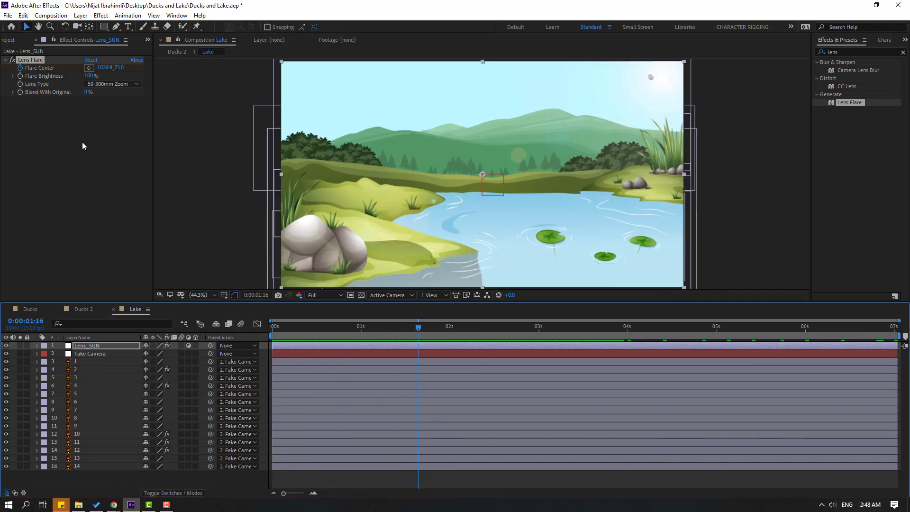
Step: Try 35mm Prime, then settle the flare's Lens Type on 105mm Prime
click(110, 84)
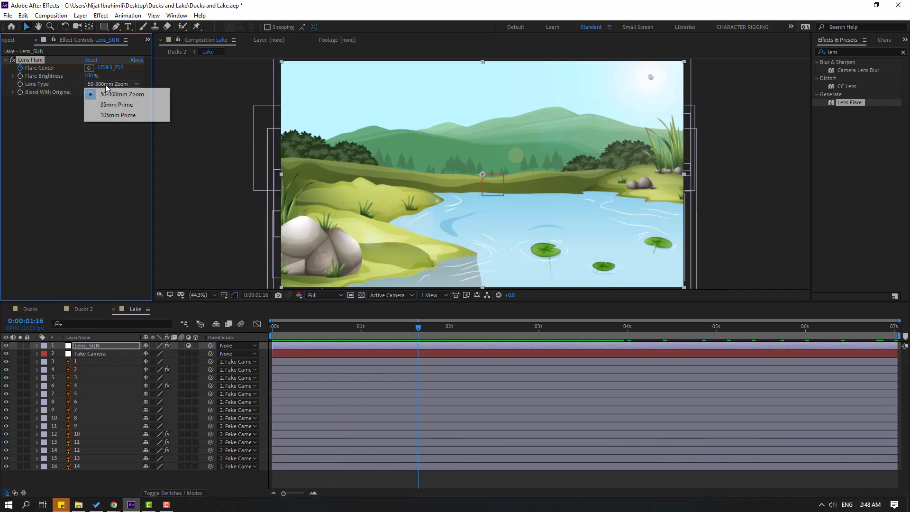
click(116, 105)
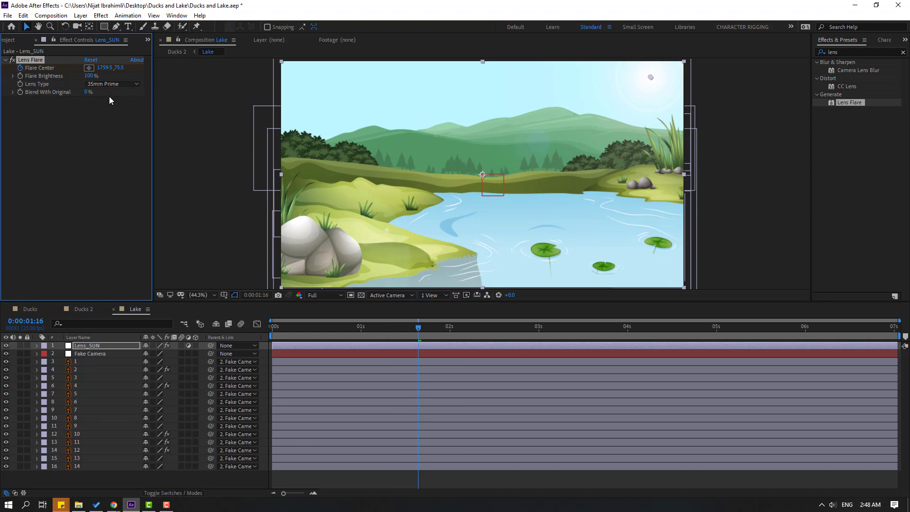
click(112, 84)
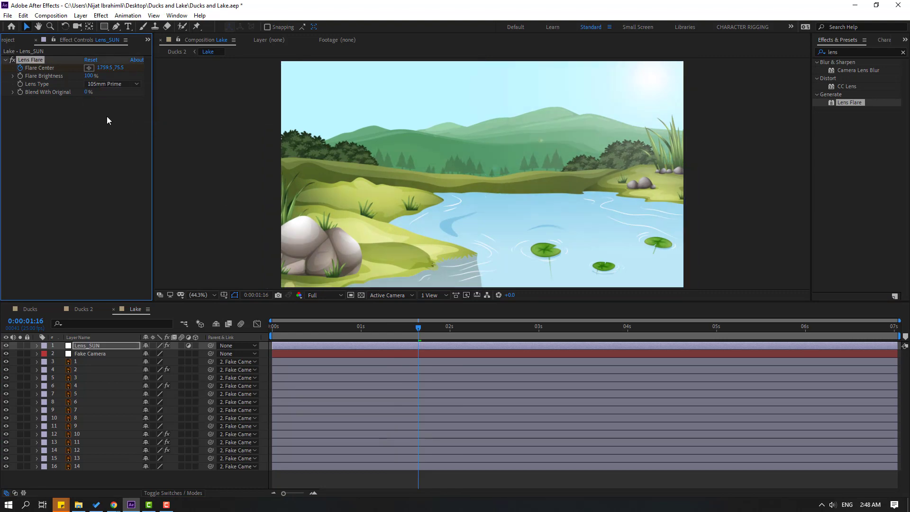